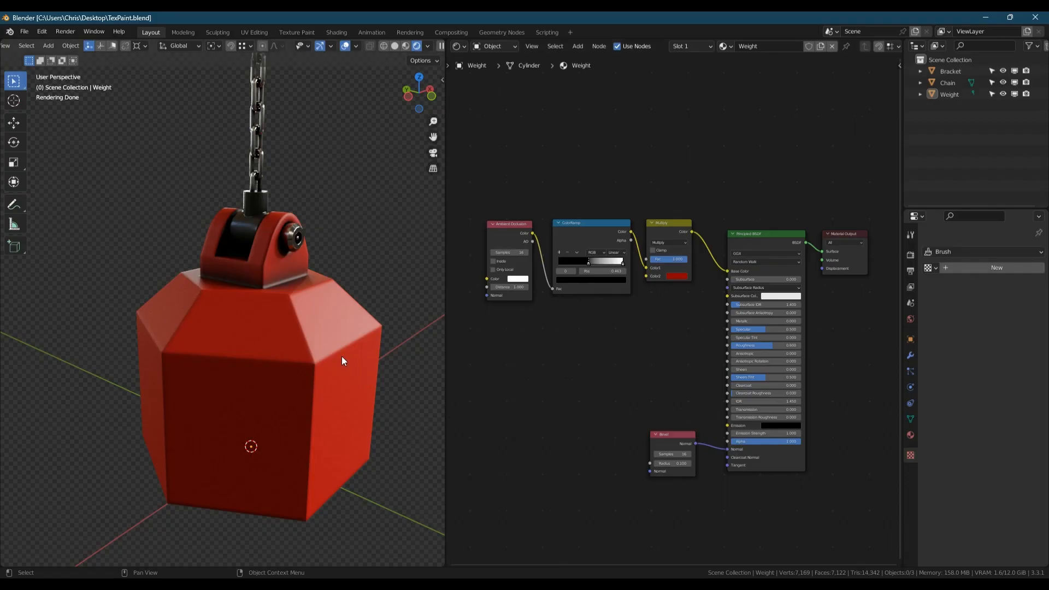
pyautogui.moveTo(378, 275)
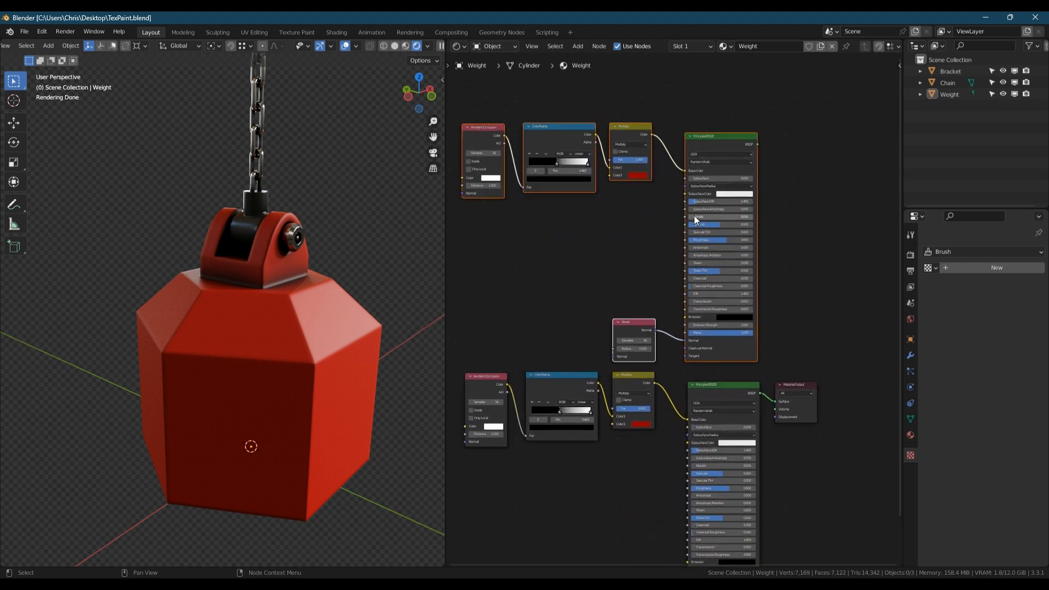
# - Position the duplicated paint nodes below the original and wire them into the material output
pyautogui.click(641, 175)
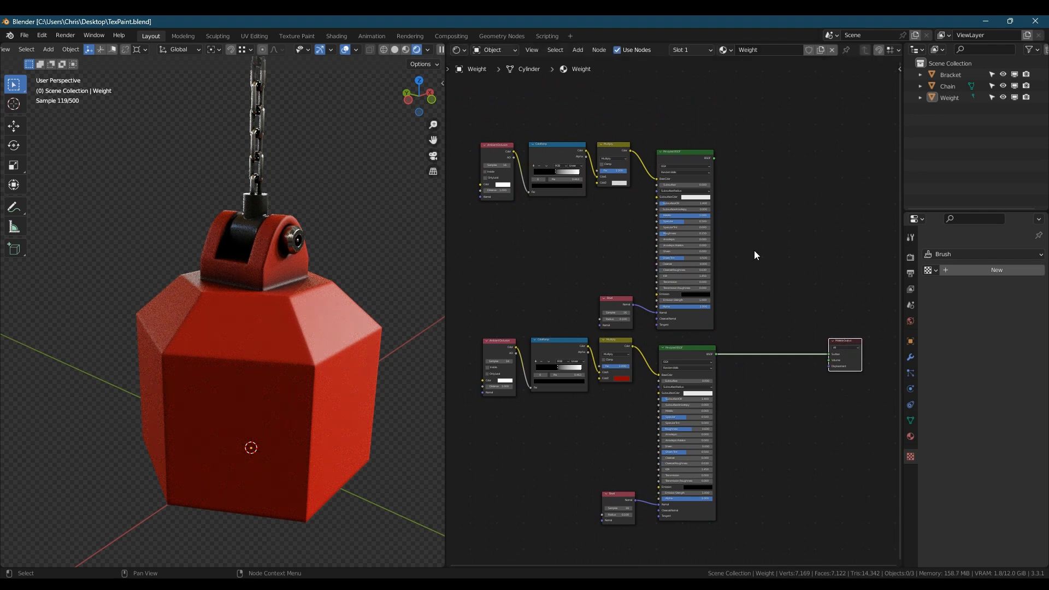
pyautogui.write('m')
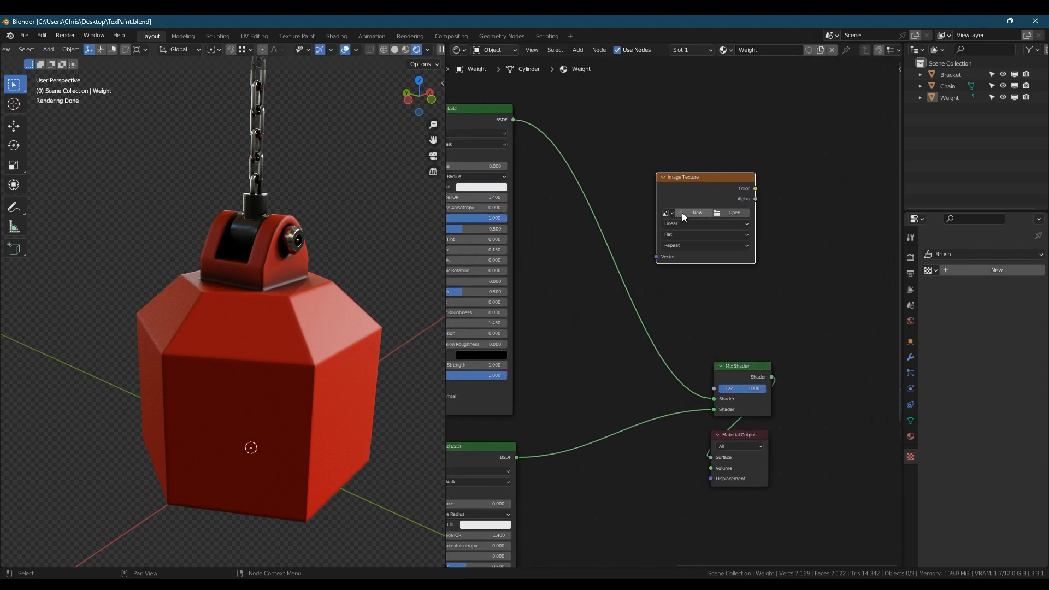
# - Create a 4096 px Non-Color 'Edge Wear' image on the Image Texture node, then enter Texture Paint
pyautogui.click(698, 213)
pyautogui.write('Edge Wear')
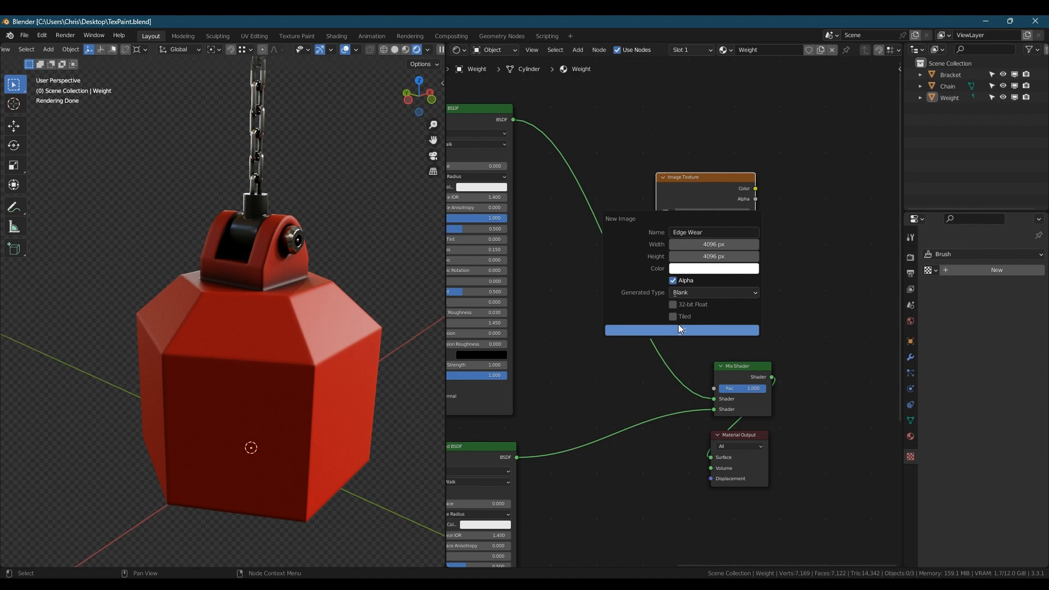
pyautogui.click(681, 330)
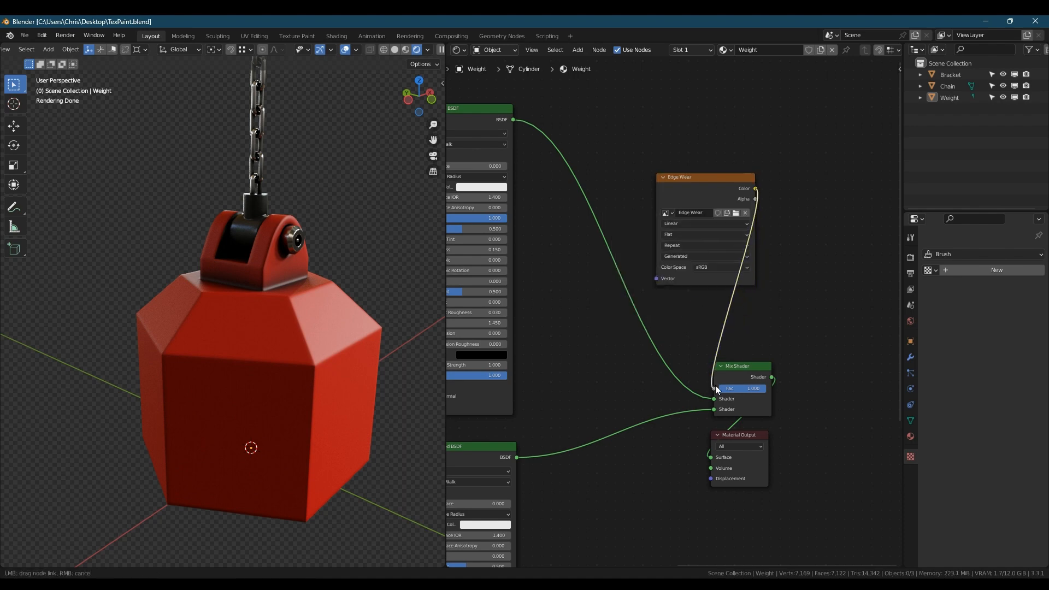
pyautogui.click(723, 268)
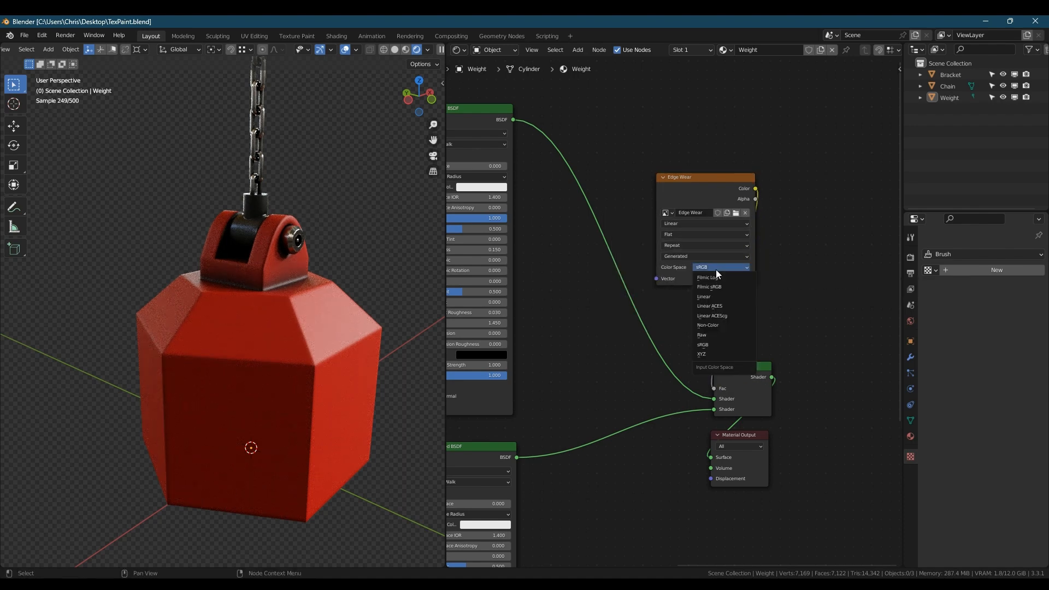
pyautogui.click(708, 326)
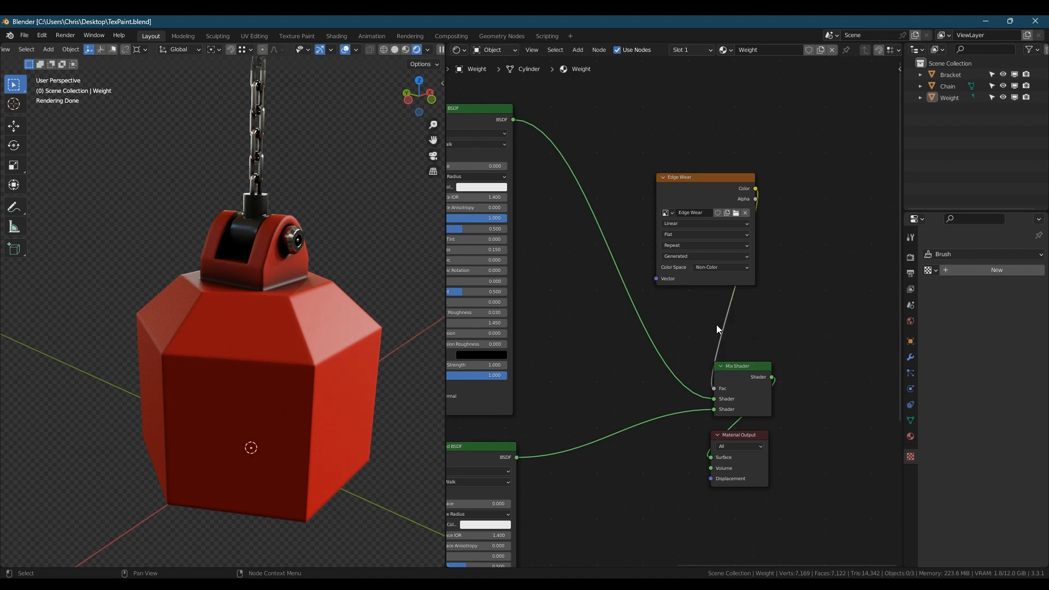
pyautogui.click(295, 36)
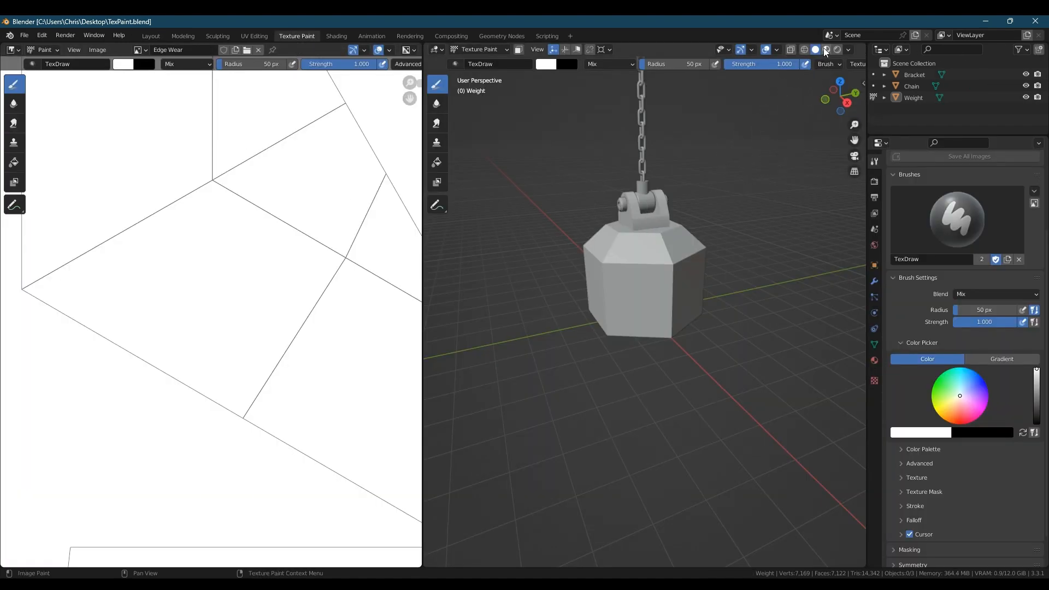
# - Switch the viewport to Material Preview shading to see the red weight material
pyautogui.click(826, 50)
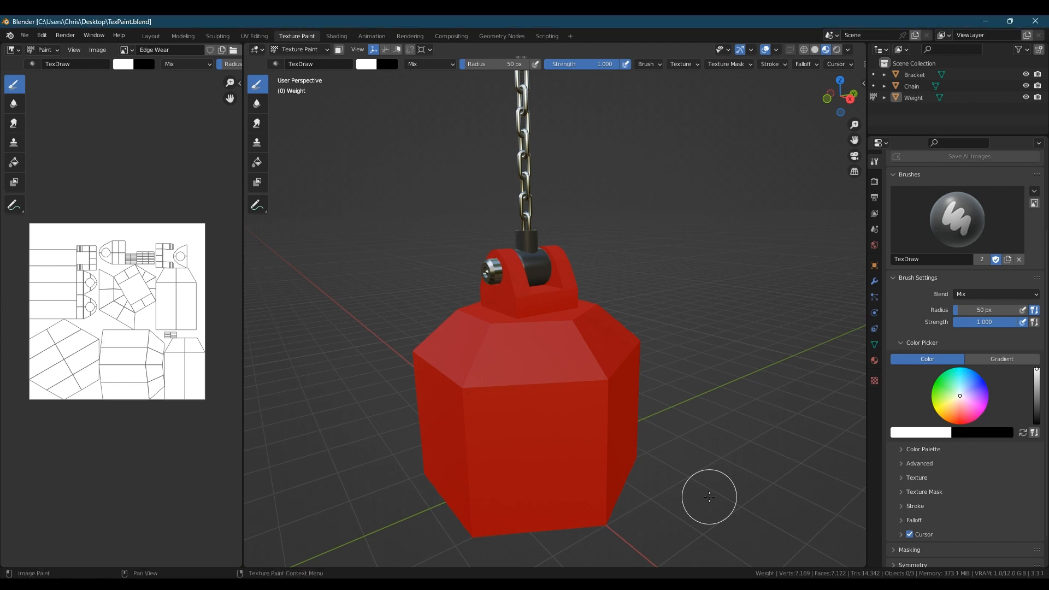
pyautogui.moveTo(1023, 433)
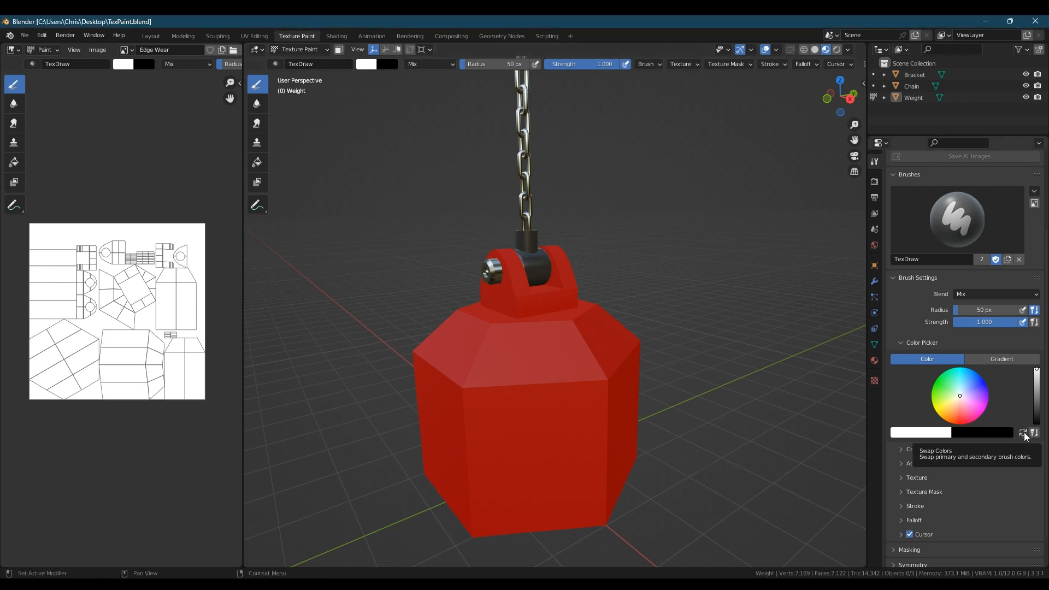
# - Swap brush colours, paint and undo a test wear stroke, then shrink the brush radius
pyautogui.click(1023, 433)
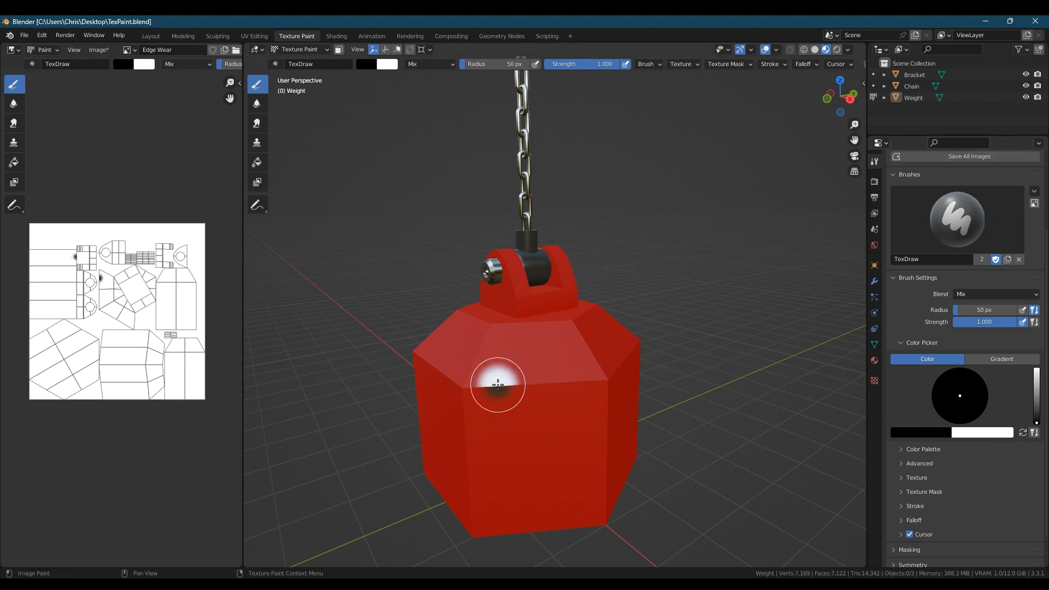
pyautogui.moveTo(498, 384); pyautogui.dragTo(591, 384)
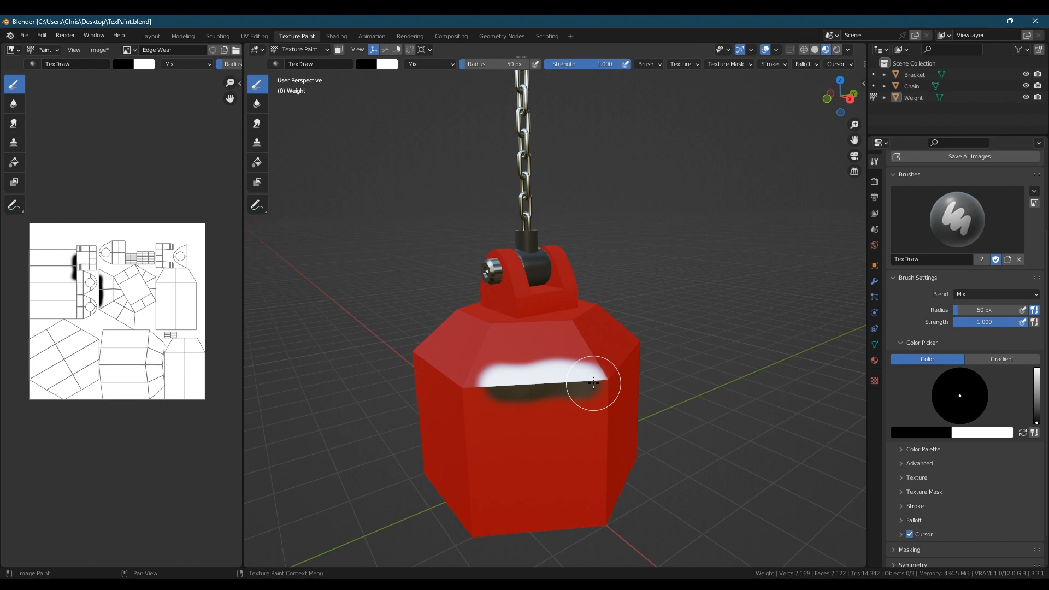
pyautogui.moveTo(593, 382); pyautogui.dragTo(607, 458)
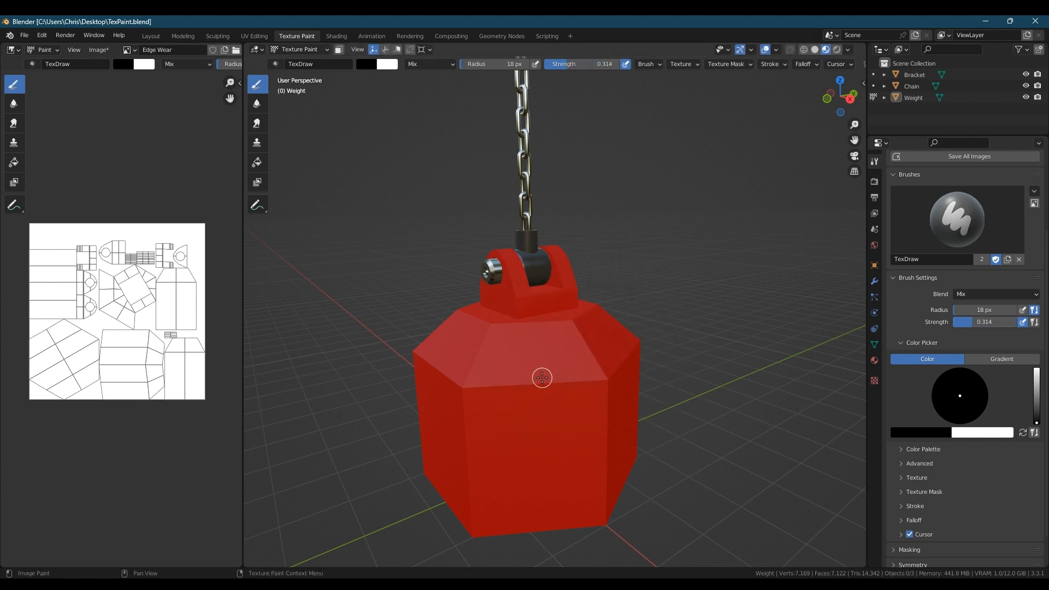
pyautogui.moveTo(542, 378); pyautogui.dragTo(574, 479)
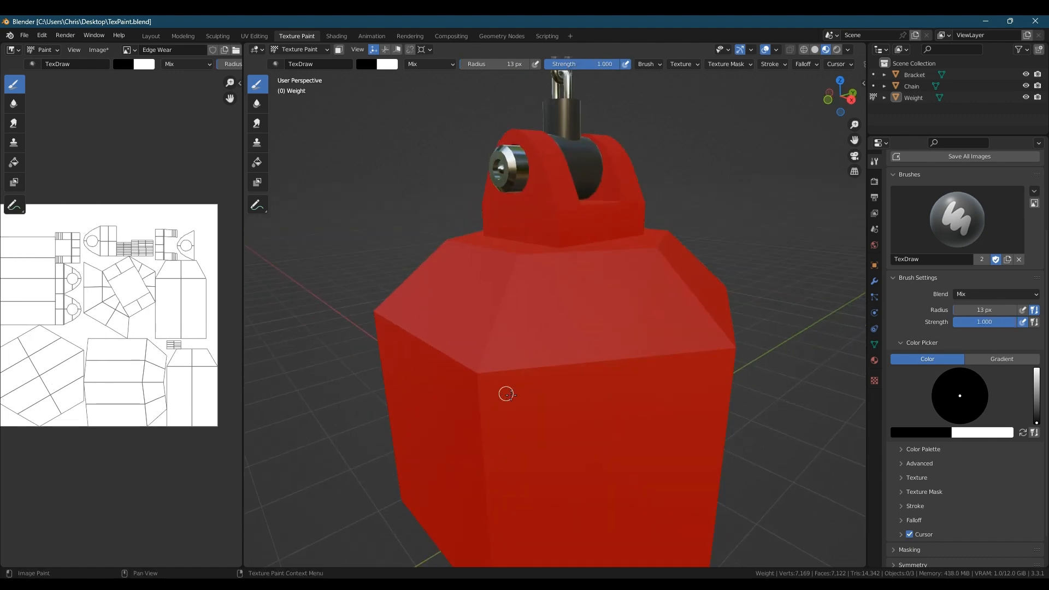
# - Set brush stroke Spacing to 40% and paint a jagged wear stroke along the top edge
pyautogui.click(914, 506)
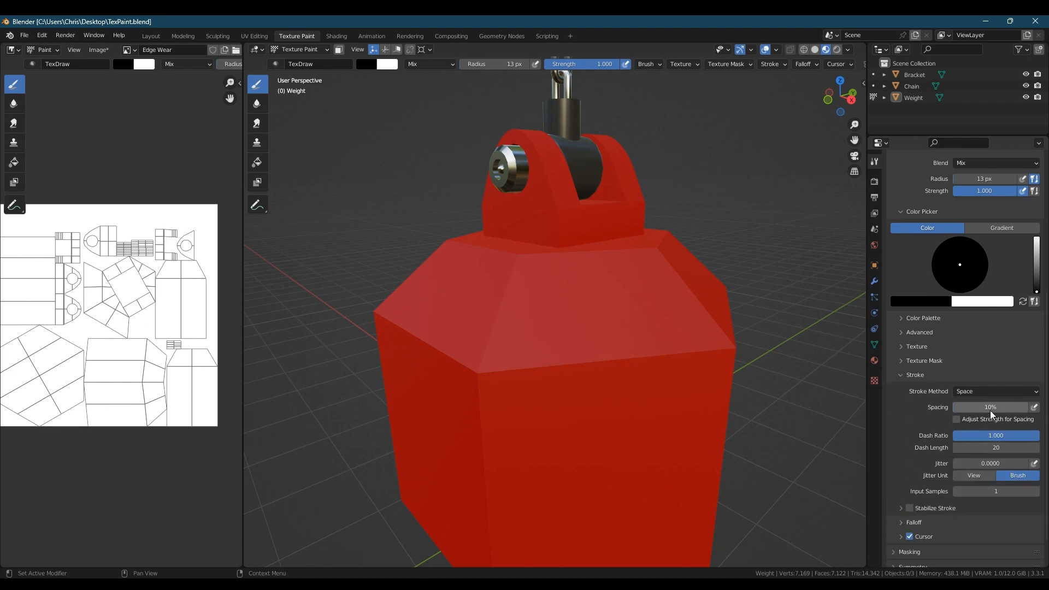
pyautogui.click(993, 406)
pyautogui.write('40')
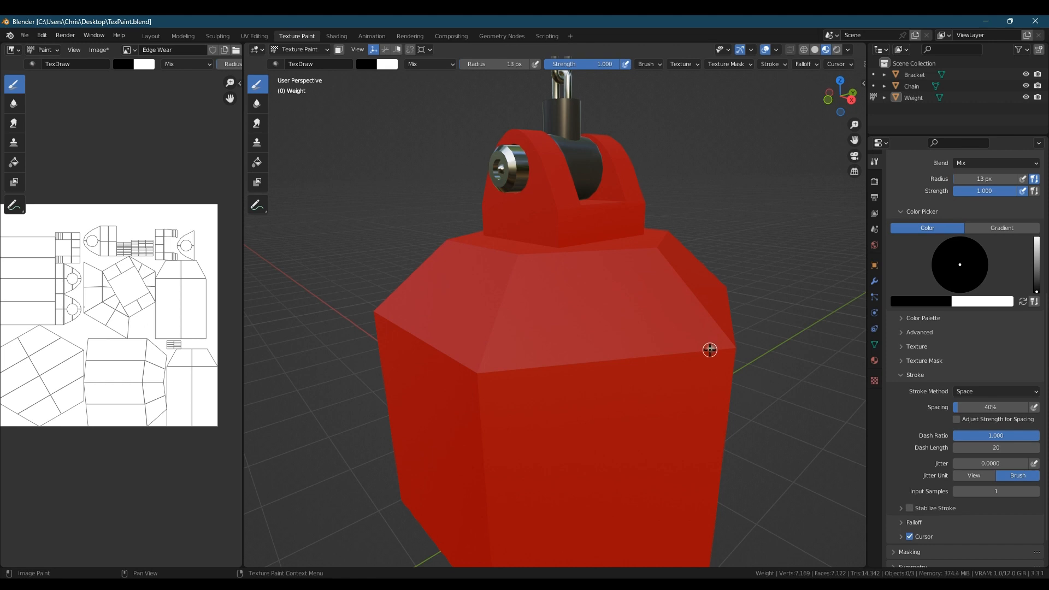
pyautogui.moveTo(709, 348); pyautogui.dragTo(611, 357)
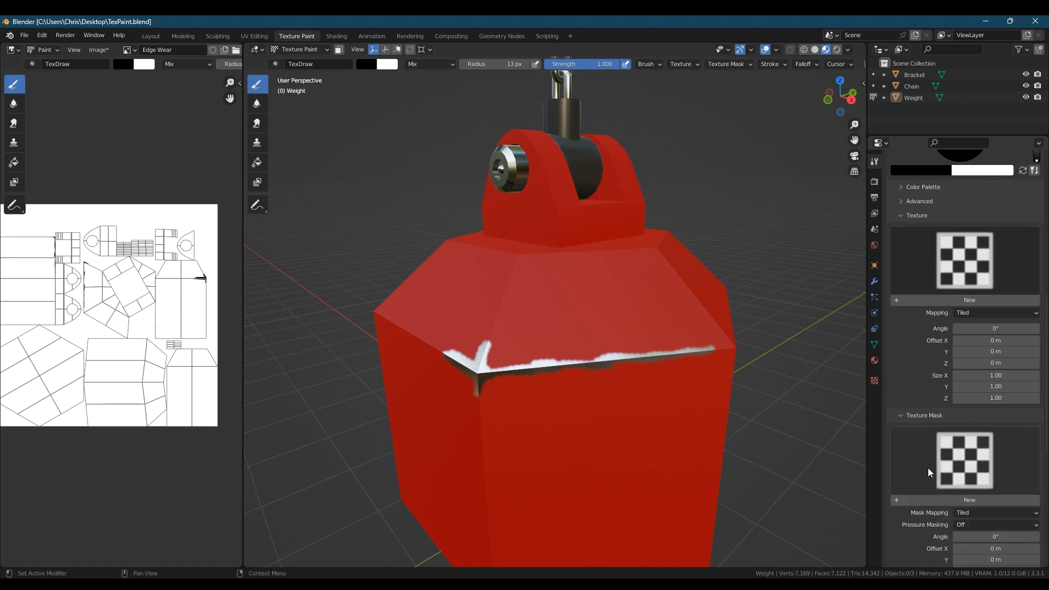
# - Change the brush texture type to Clouds and assign it as the Texture Mask
pyautogui.click(969, 500)
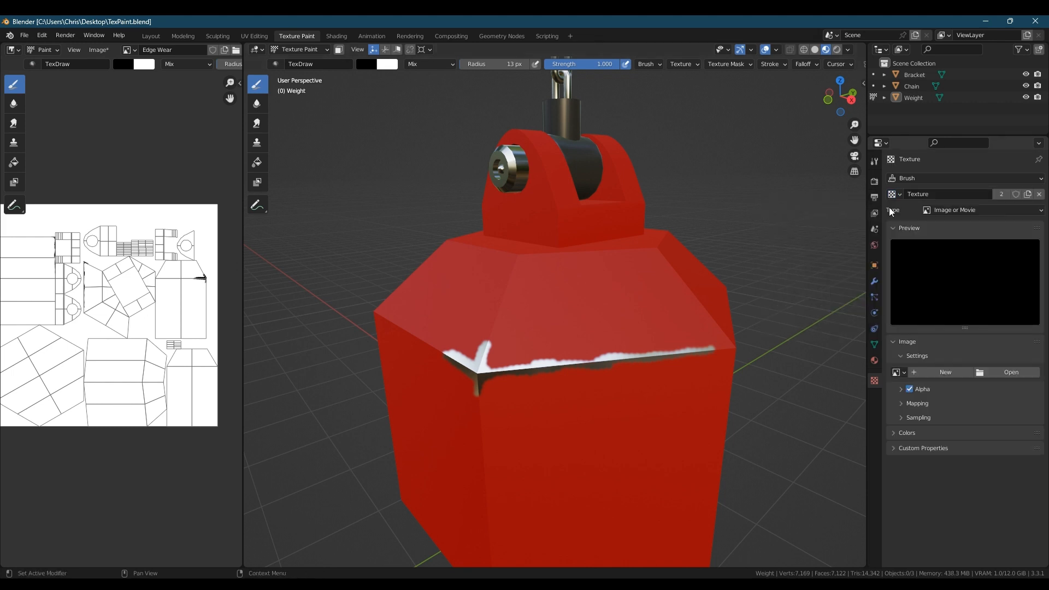
pyautogui.click(980, 210)
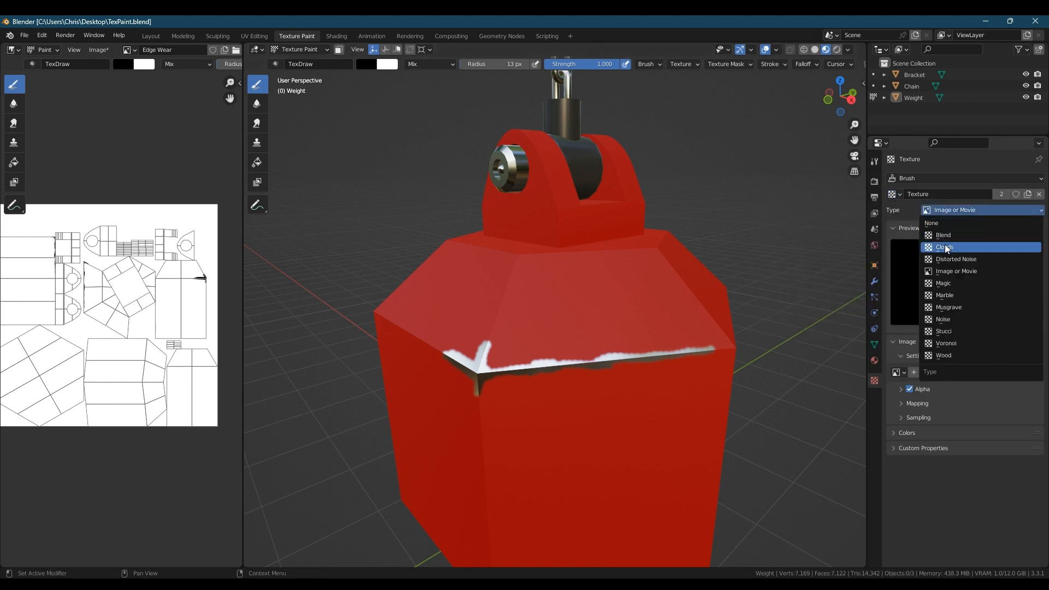
pyautogui.click(944, 247)
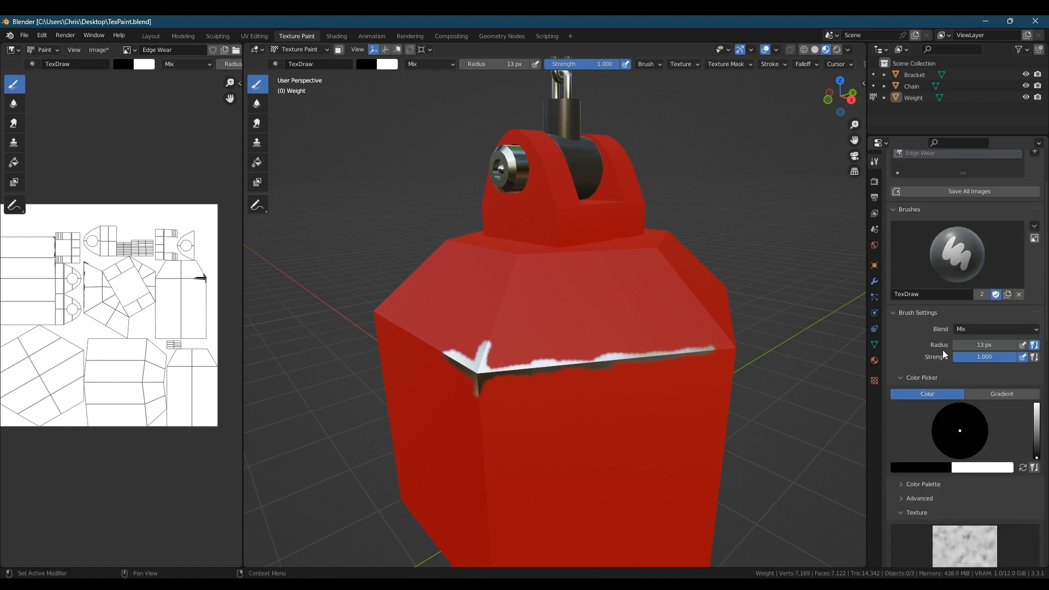
pyautogui.scroll(-3)
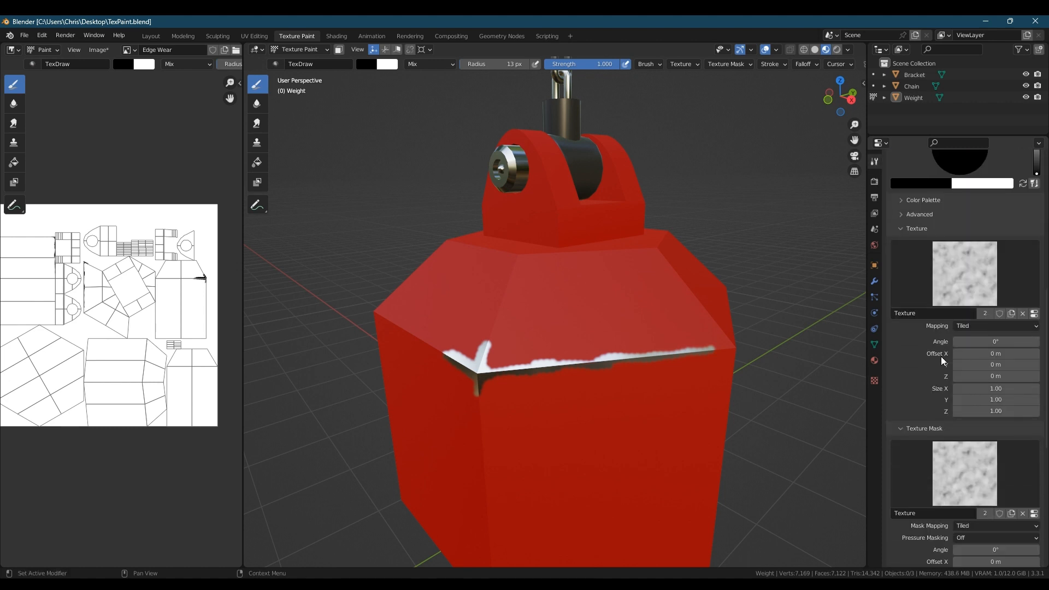
pyautogui.click(1023, 313)
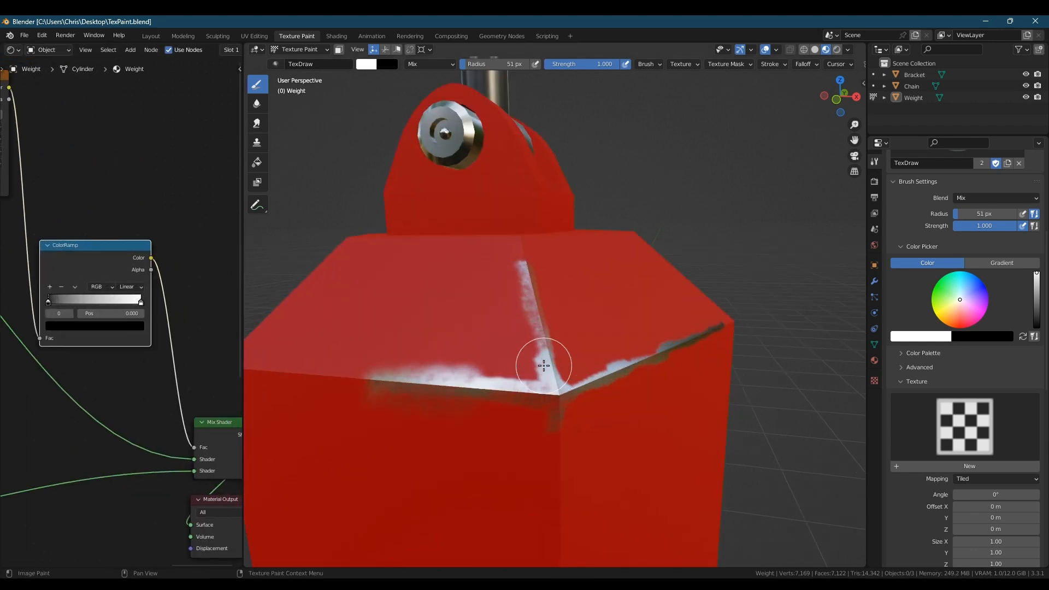
# - Drag the wear mask ColorRamp's black stop to about 0.307
pyautogui.moveTo(47, 301); pyautogui.dragTo(76, 301)
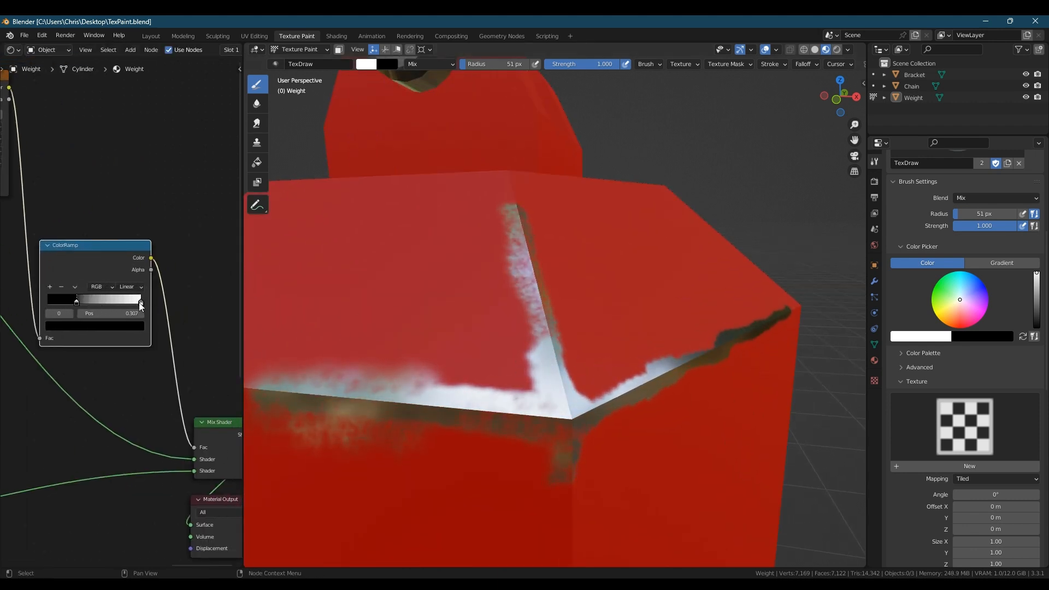